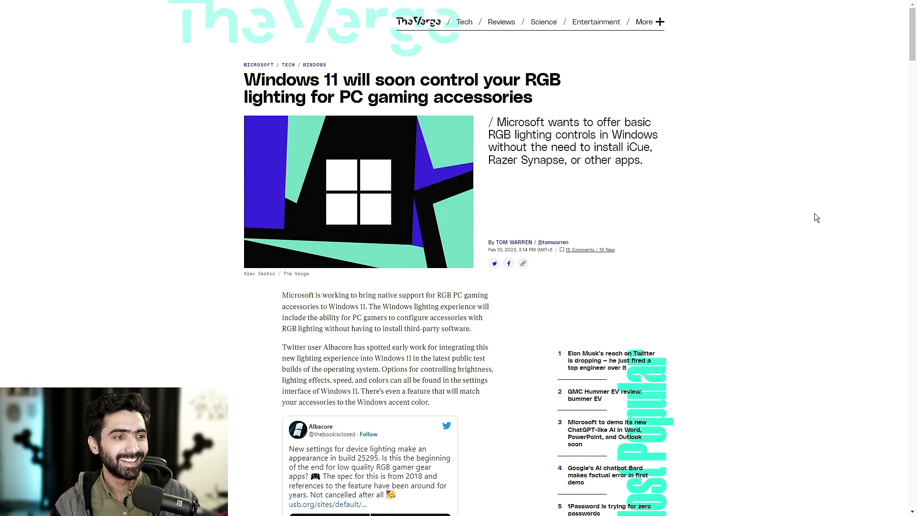
scroll("down", 3)
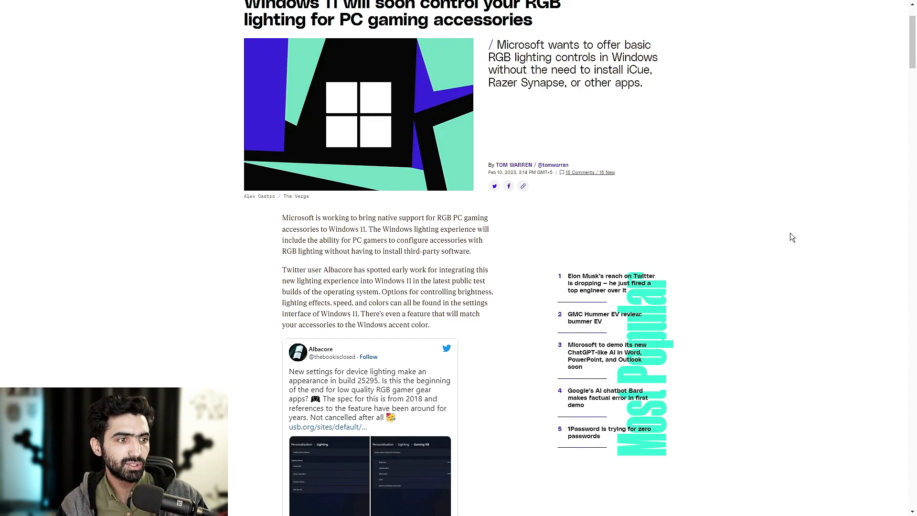
scroll("down", 3)
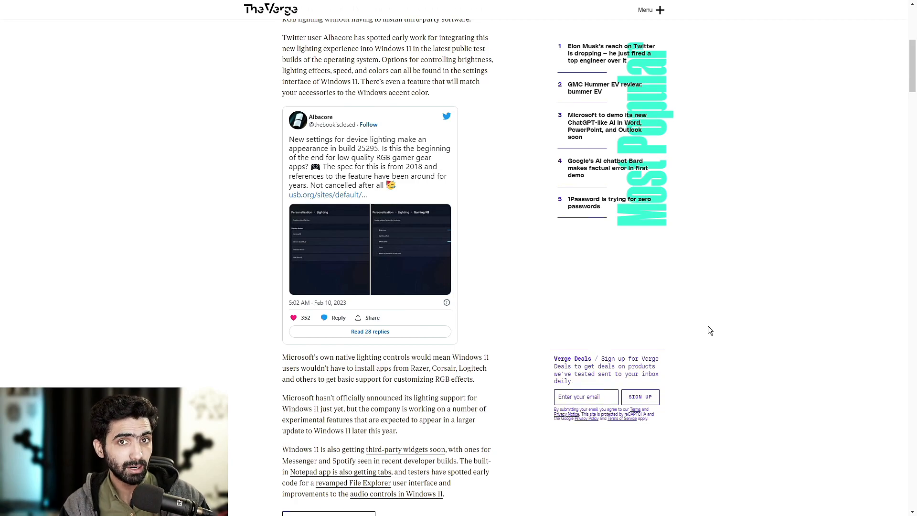
mouse_move(733, 352)
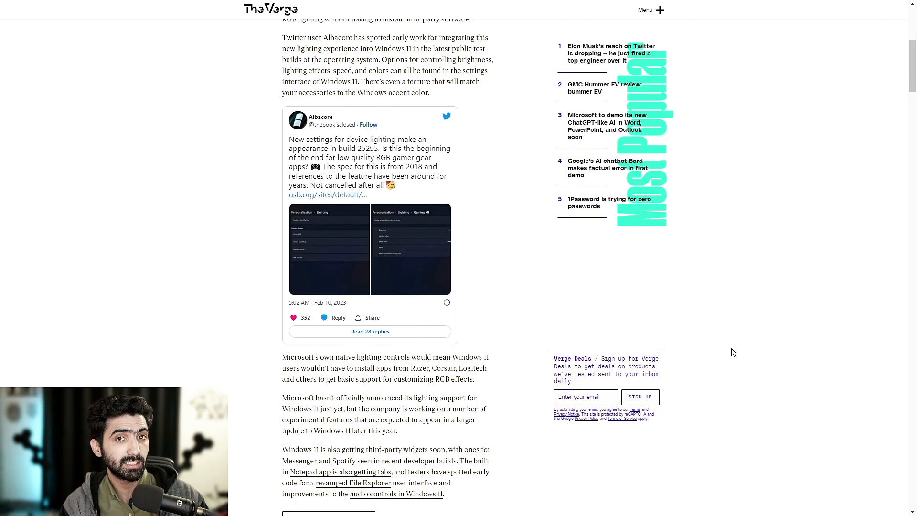
mouse_move(779, 378)
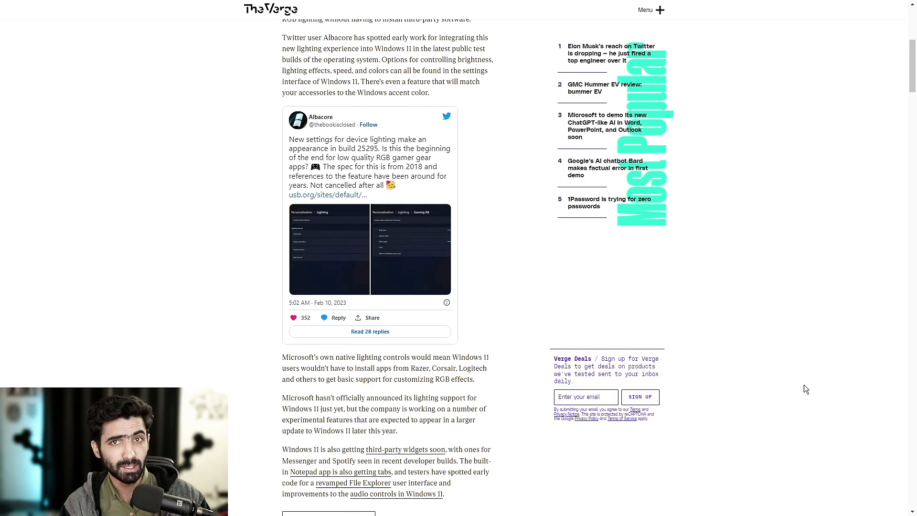
scroll("down", 3)
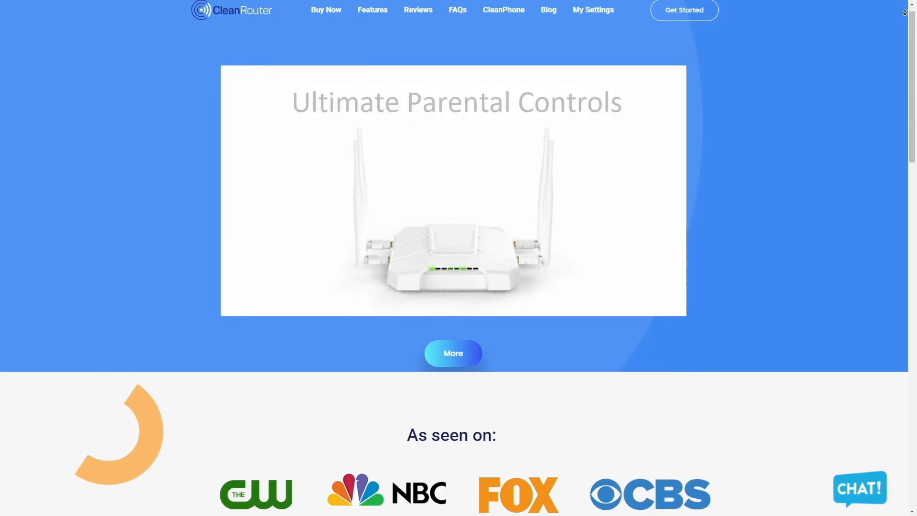
scroll("down", 3)
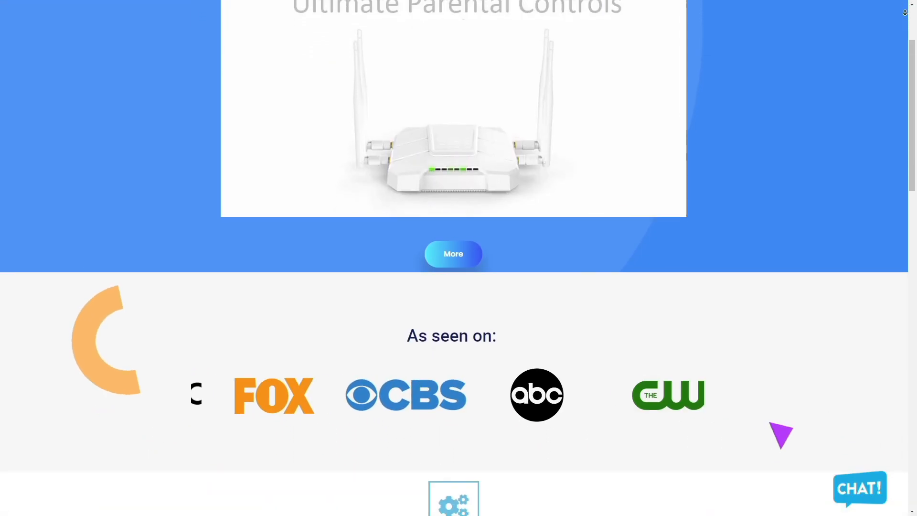
scroll("down", 3)
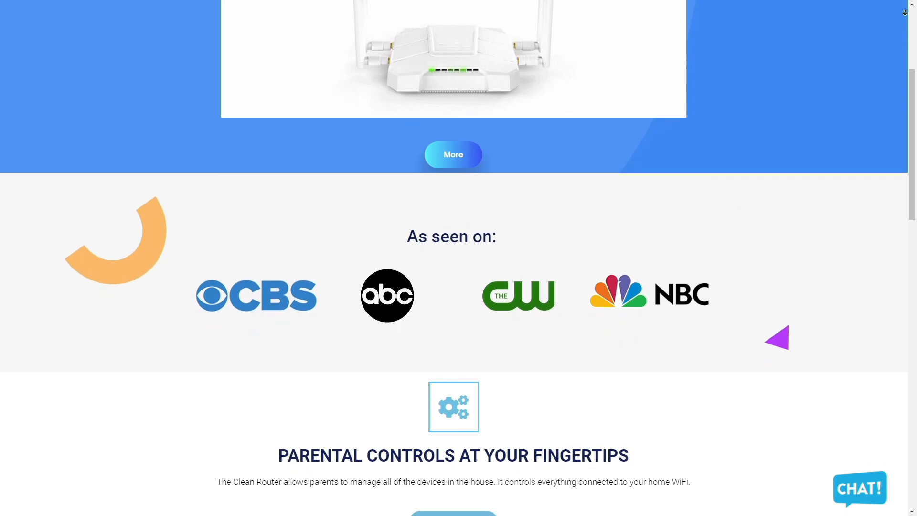
scroll("down", 3)
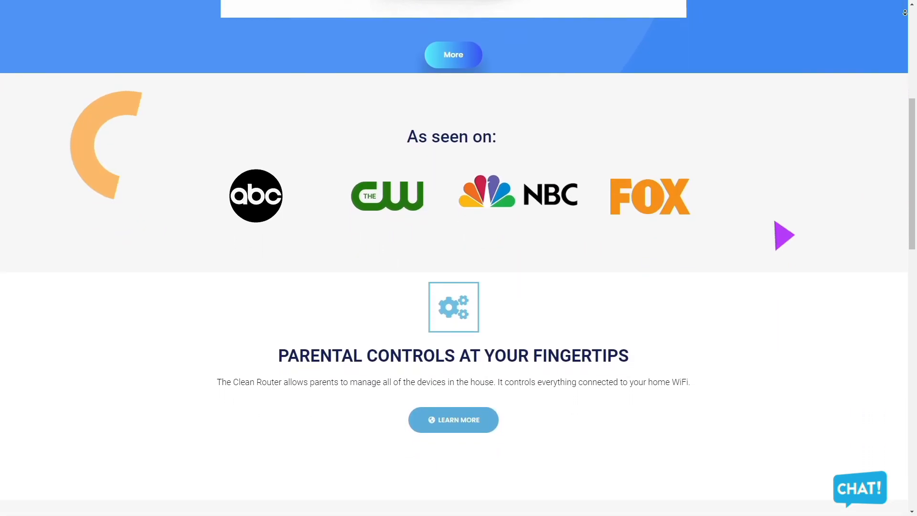
scroll("down", 3)
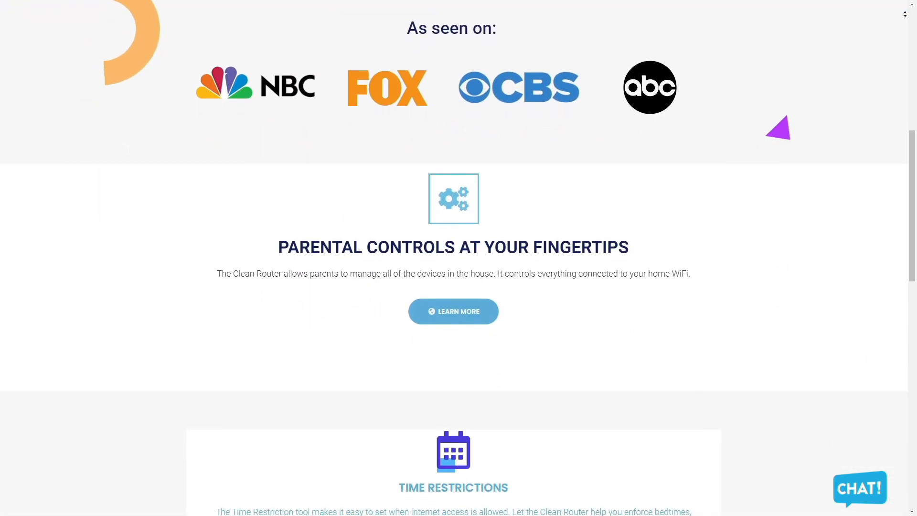
scroll("down", 3)
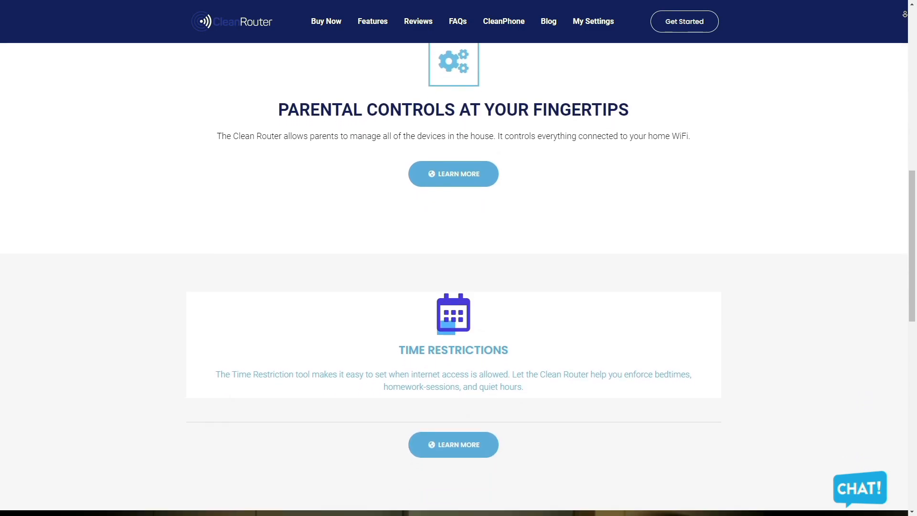
scroll("down", 3)
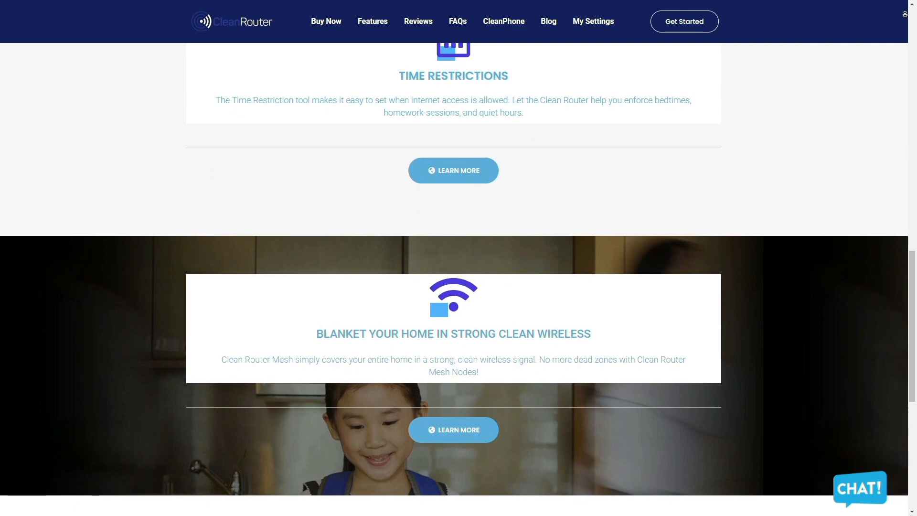
scroll("down", 3)
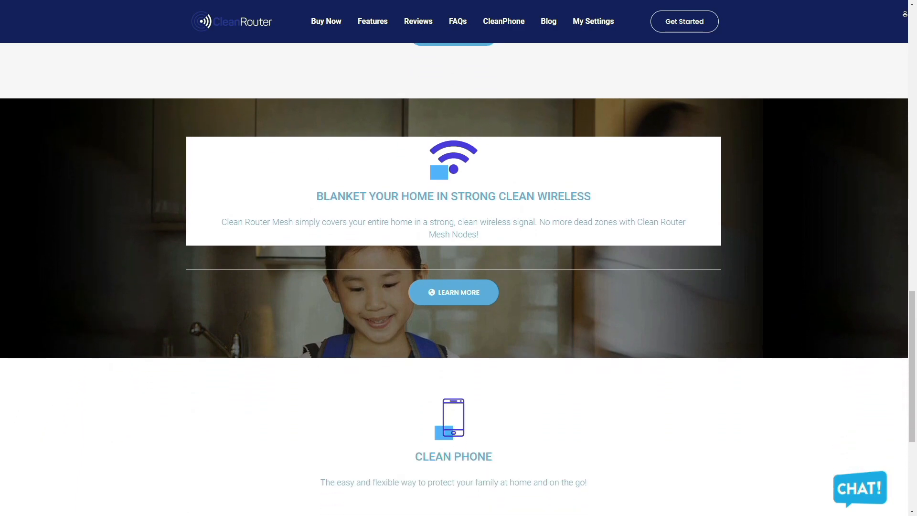
scroll("up", 3)
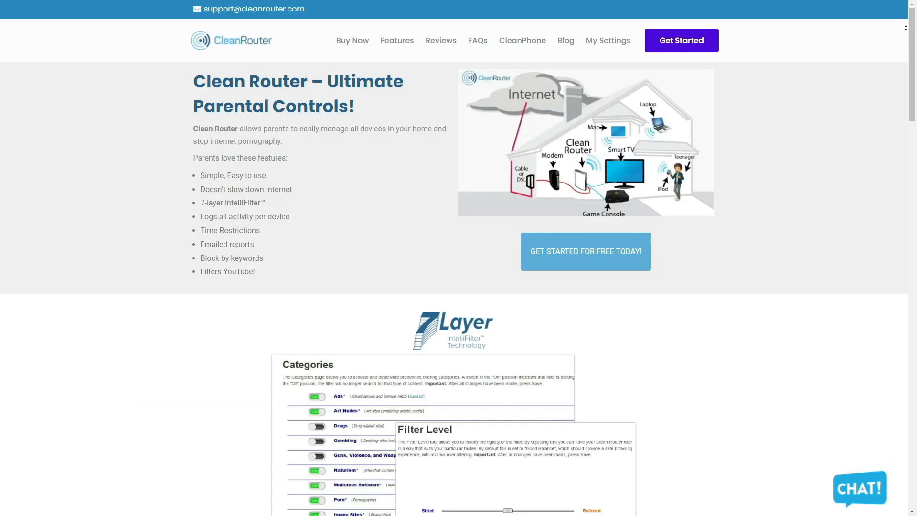
scroll("down", 3)
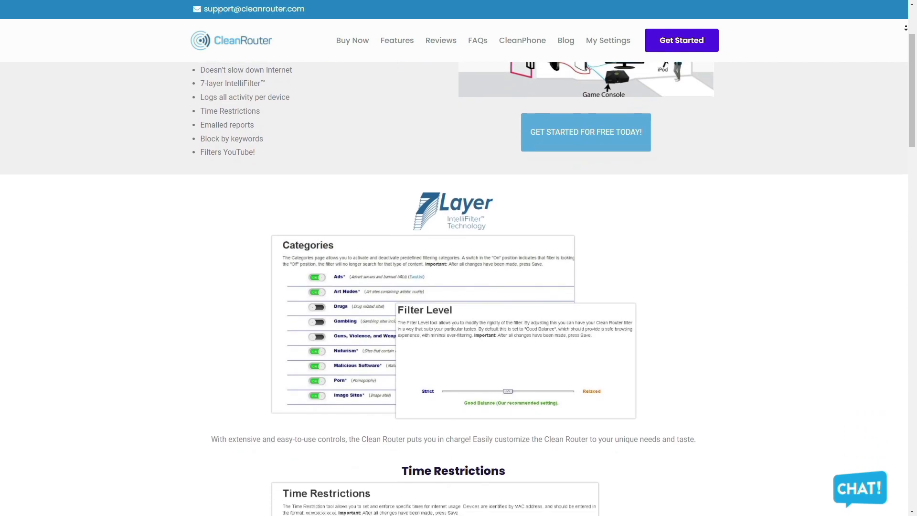
scroll("down", 3)
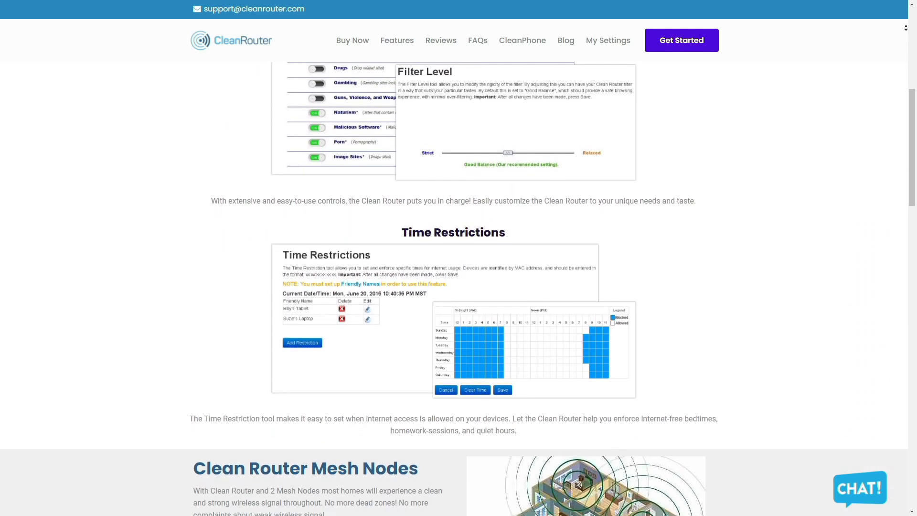
scroll("down", 3)
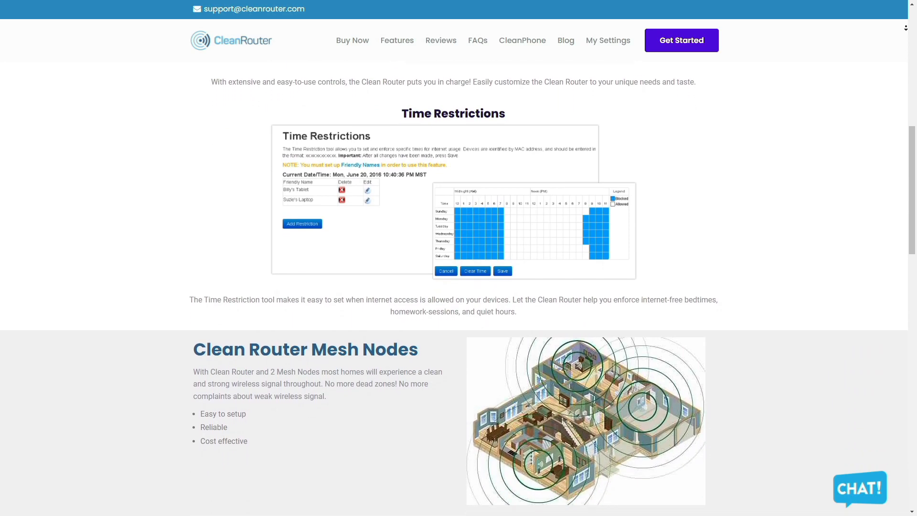
scroll("down", 3)
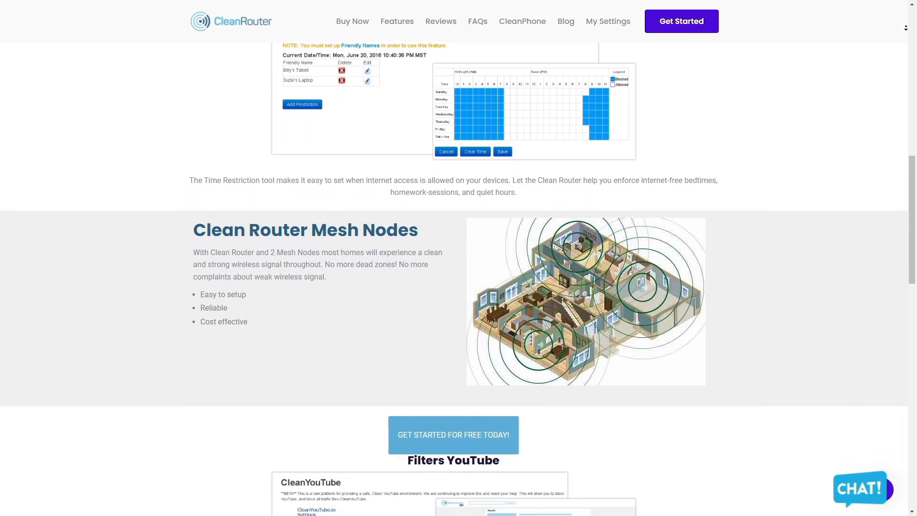
scroll("down", 3)
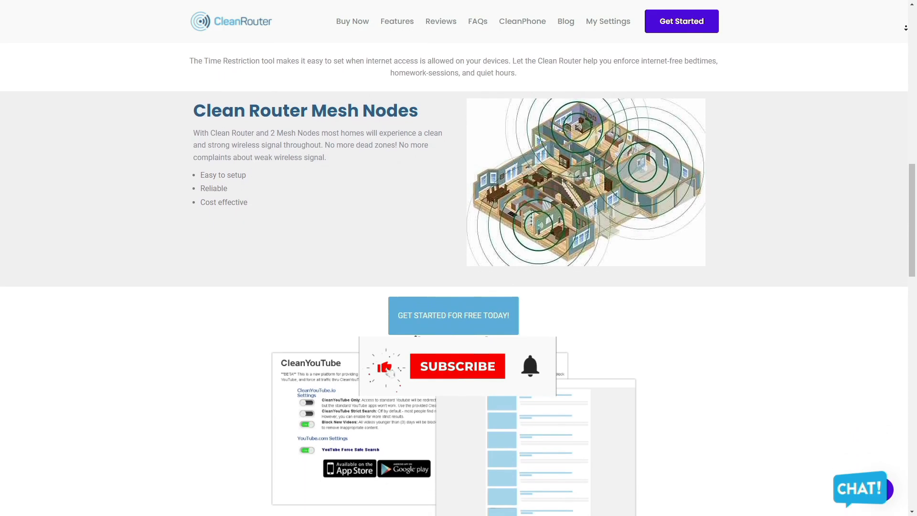
scroll("down", 3)
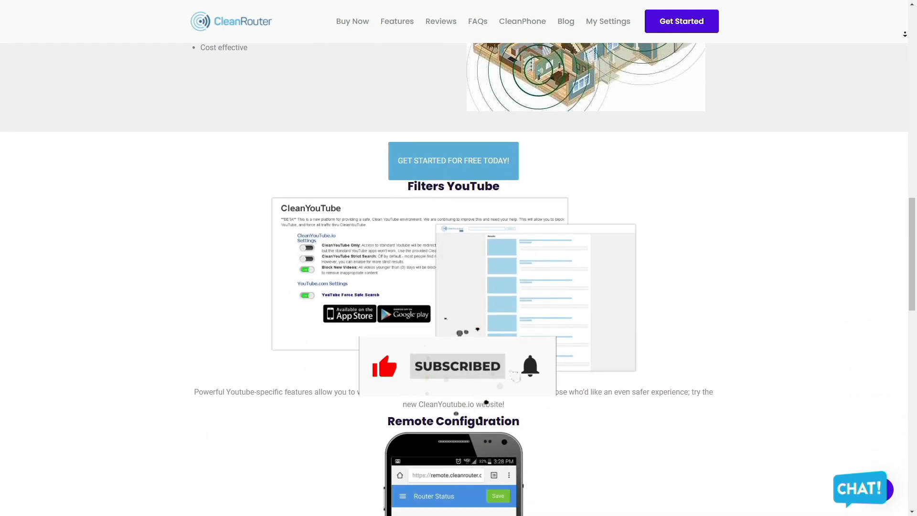
scroll("down", 3)
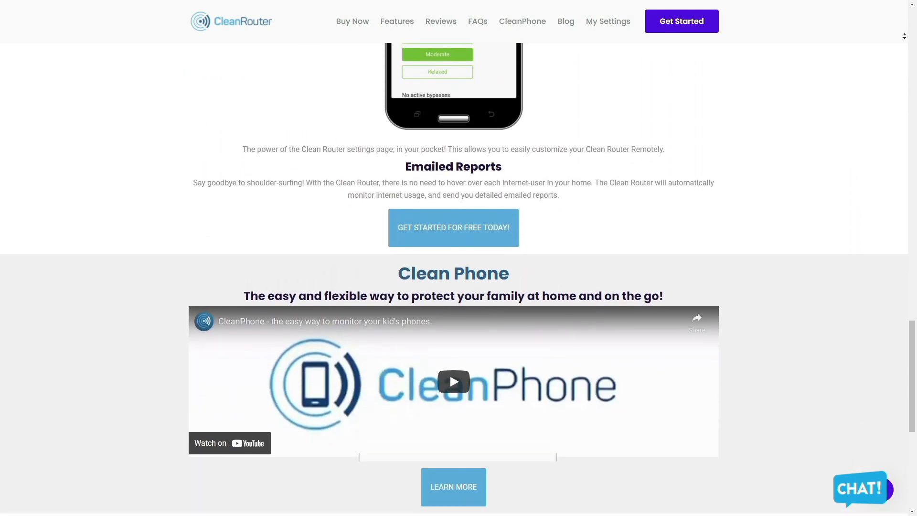